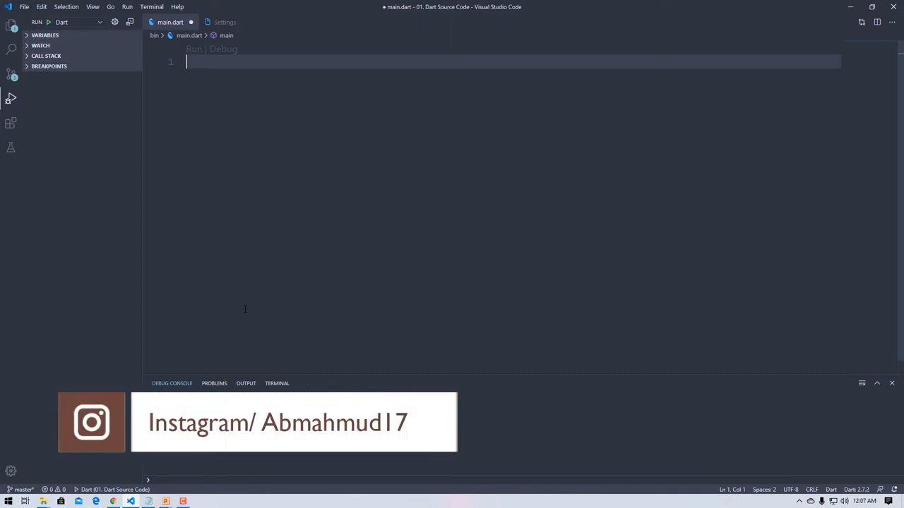
# - Write a /** Objective */ comment that switch-case works only with int and String, not Bool or double, then begin void main()
pyautogui.write('/**\\n * Objective\\n */')
pyautogui.write('* 1. Switch')
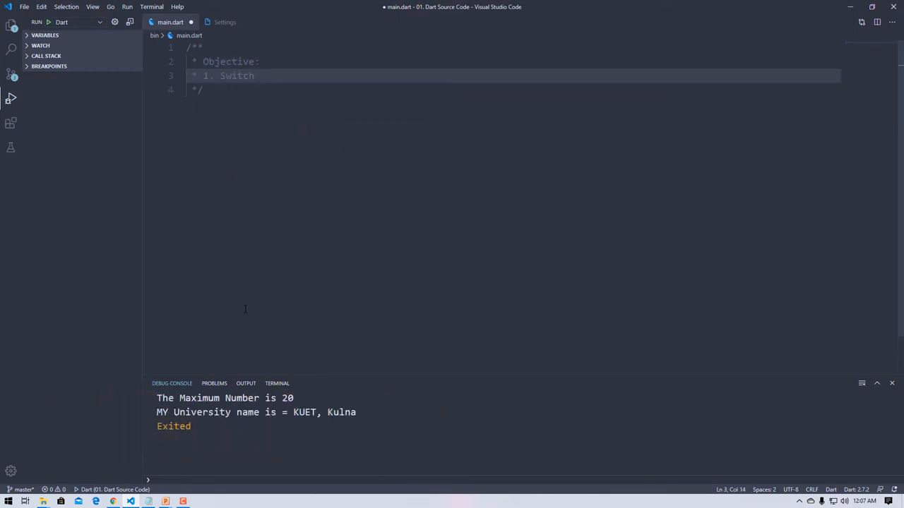
pyautogui.write("and Case Statement : Works with only 'int' & 'String")
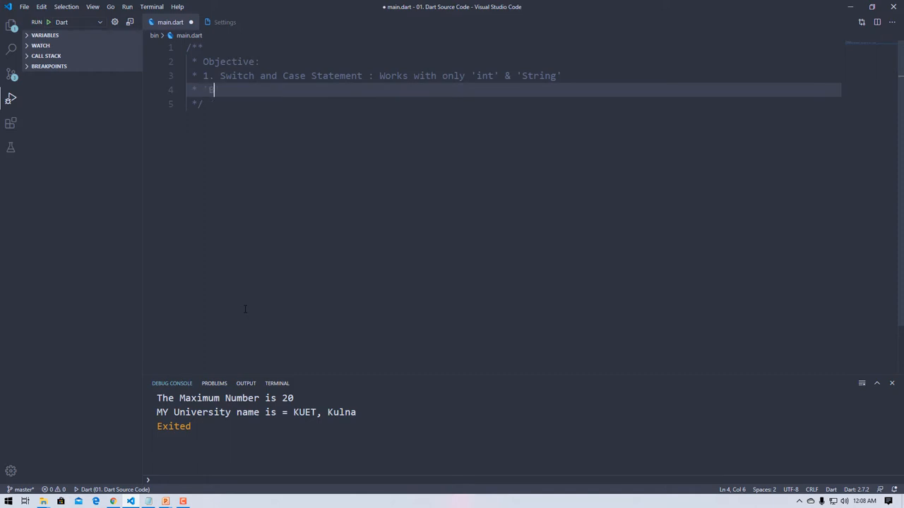
pyautogui.write("'Bool' & 'double' don't work.")
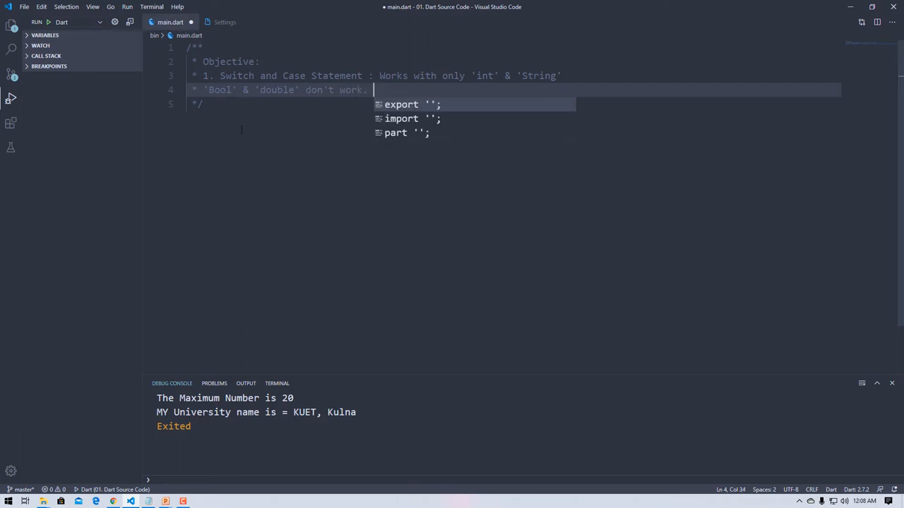
pyautogui.write('void main() {')
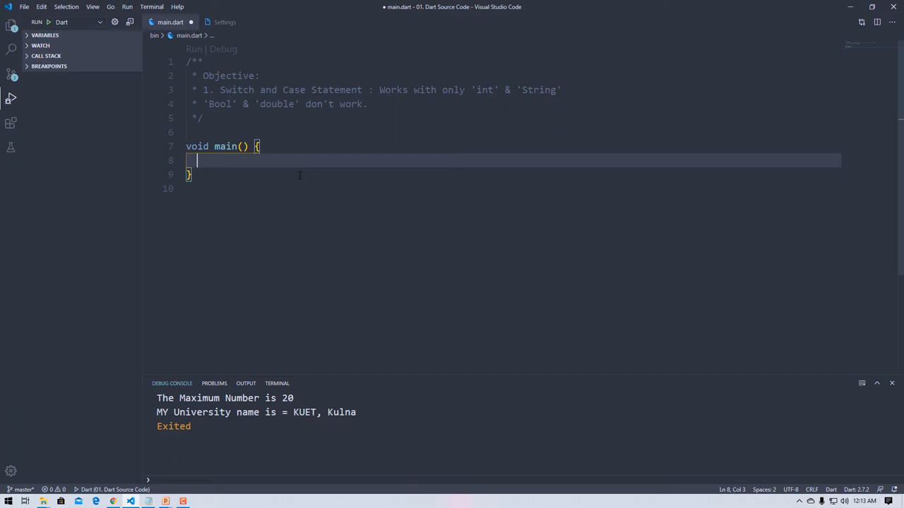
# - Declare String Grade = 'A+'; inside main
pyautogui.write('s')
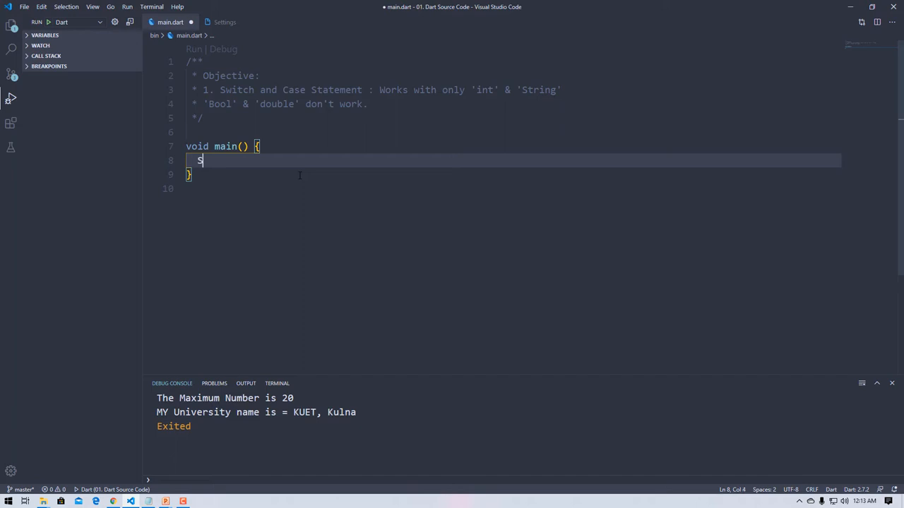
pyautogui.write('tring')
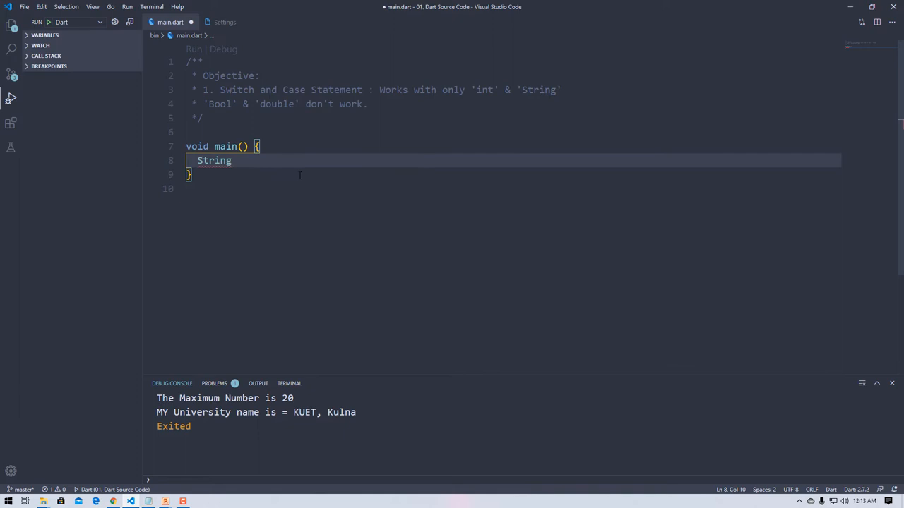
pyautogui.write('Gra')
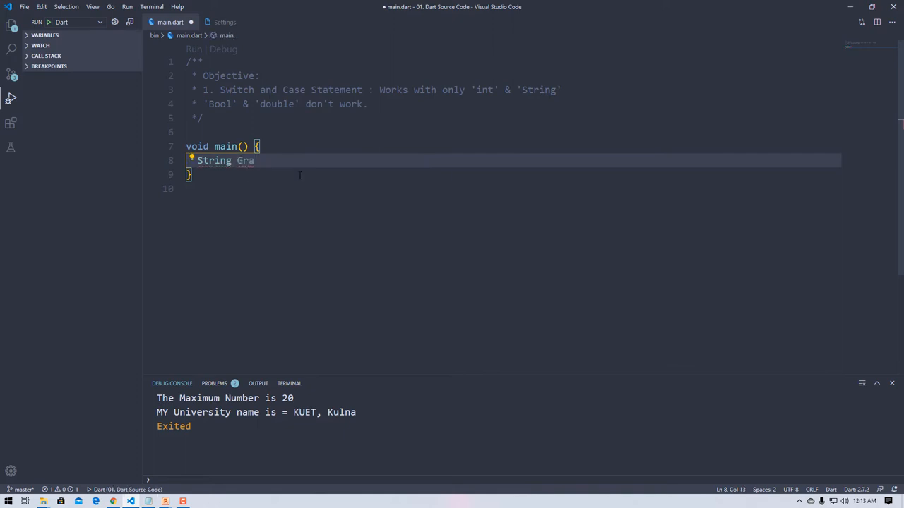
pyautogui.write('de =')
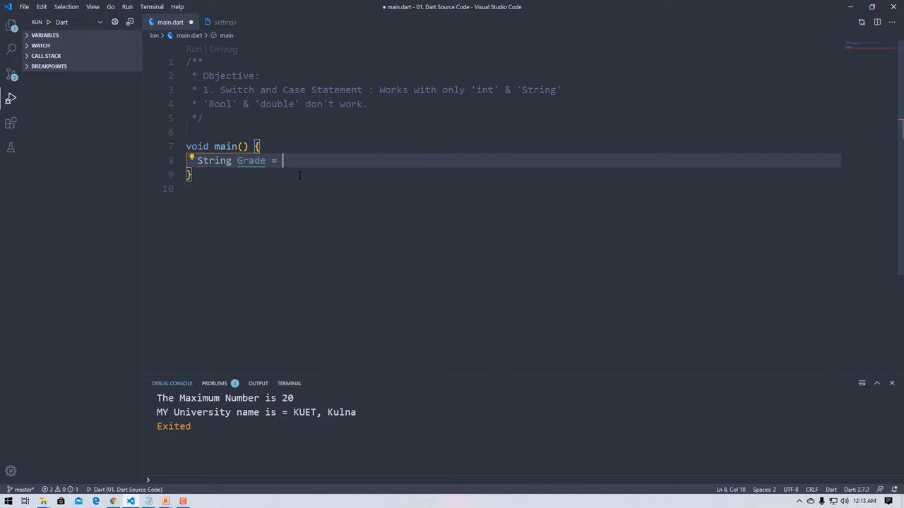
pyautogui.write("'A+';")
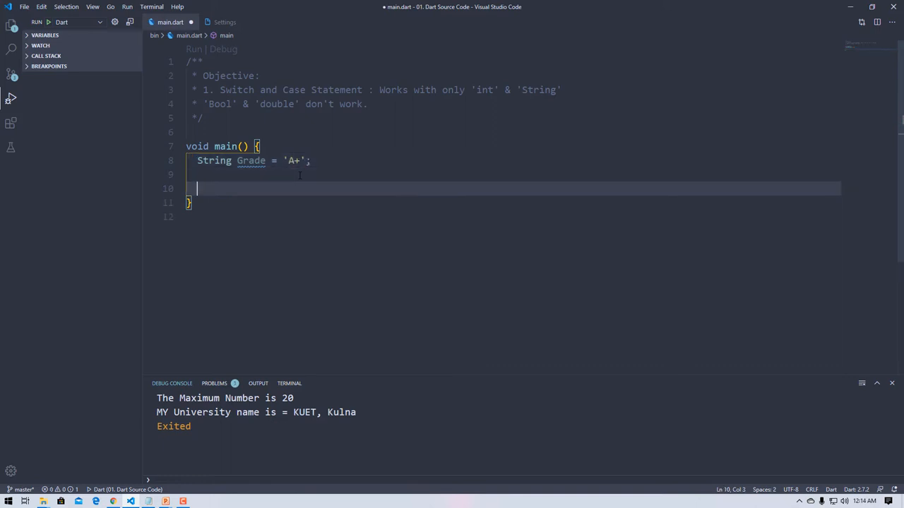
# - Start an empty switch(Grade) { } block
pyautogui.write('switch(')
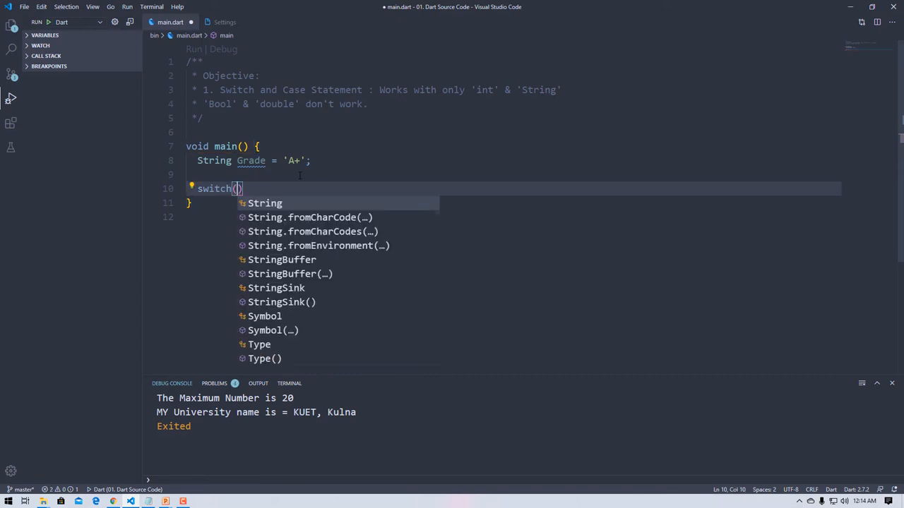
pyautogui.write('Grade')
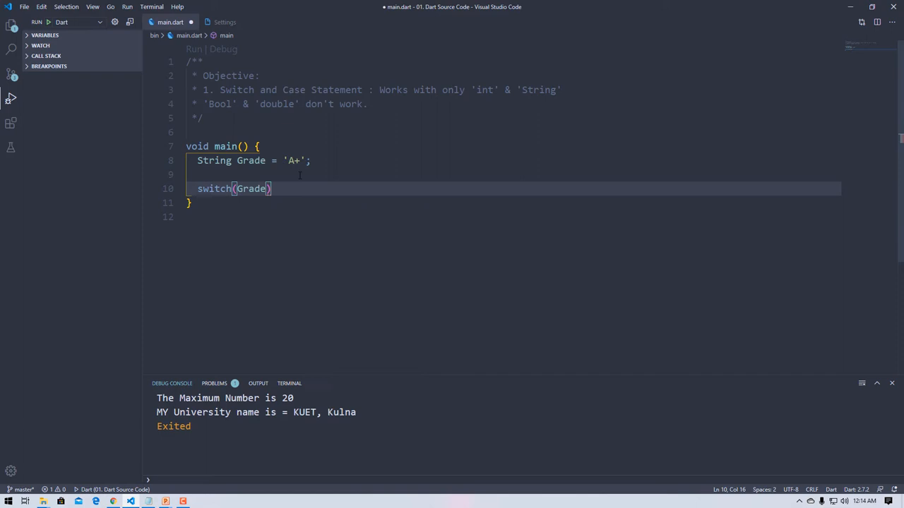
pyautogui.write('{')
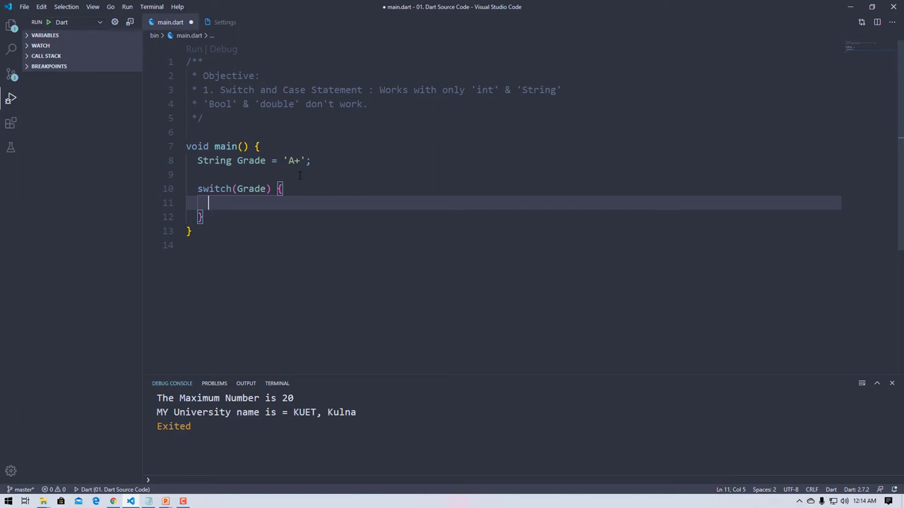
# - Add case 'A+' printing 'U got 80 marks above on average'
pyautogui.write('case')
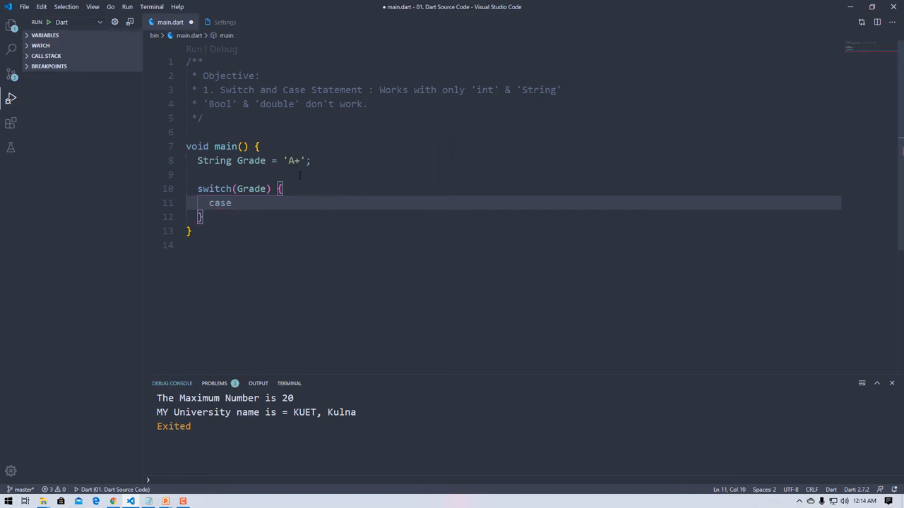
pyautogui.write("''")
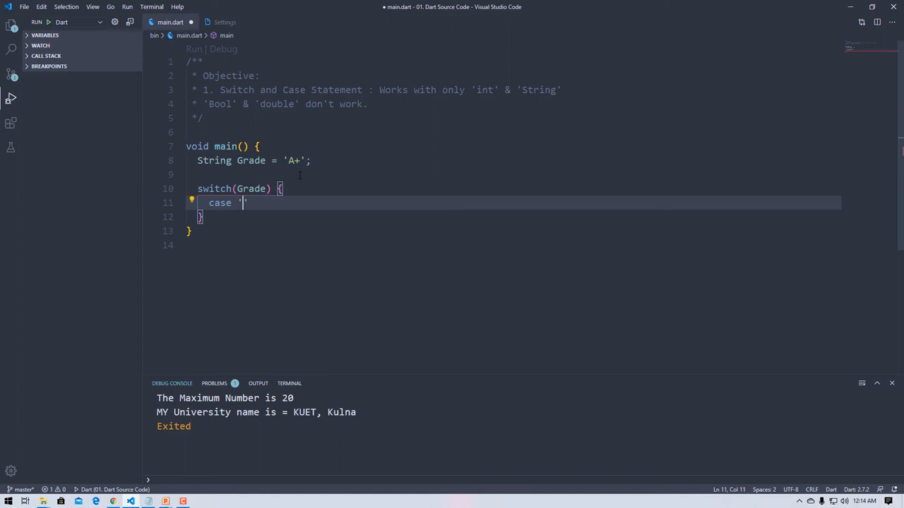
pyautogui.write('A+')
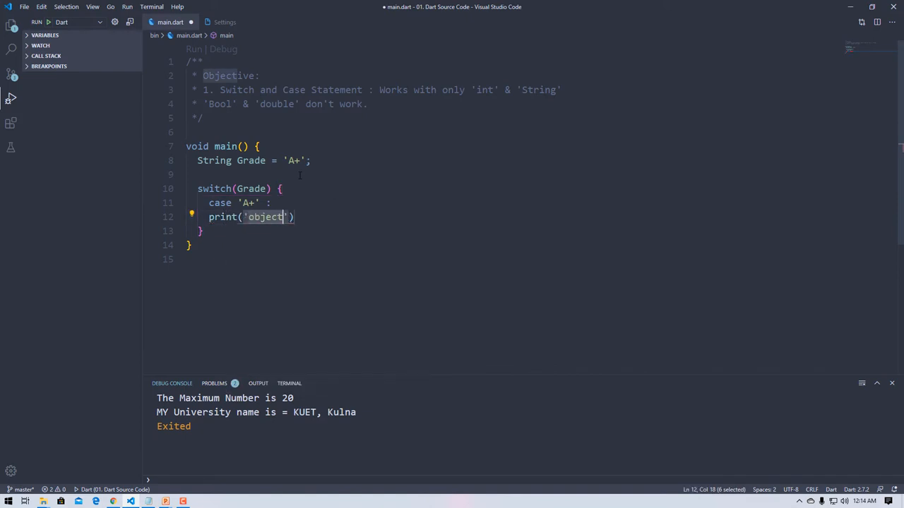
pyautogui.write('U')
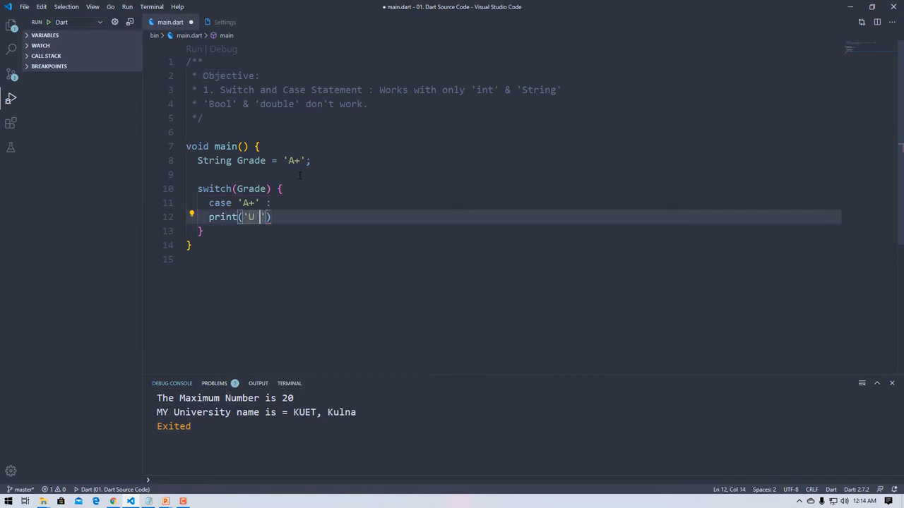
pyautogui.write('GOT')
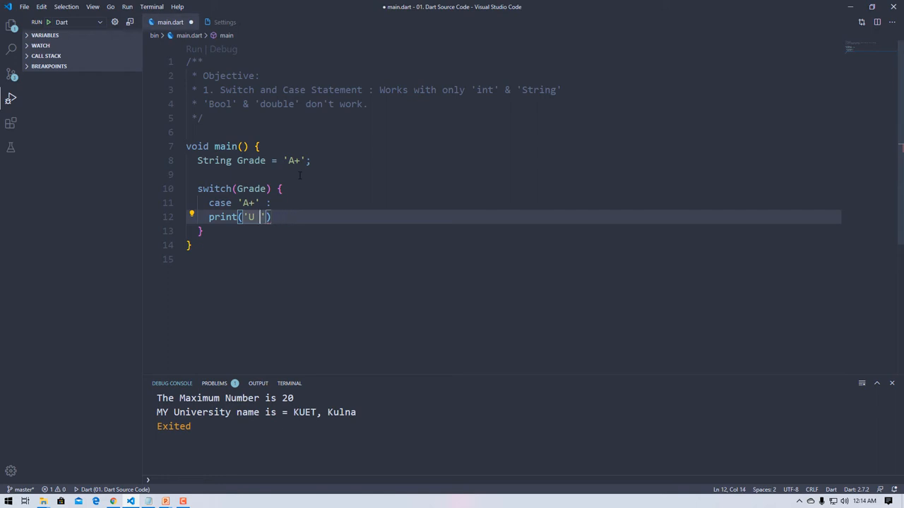
pyautogui.write('got')
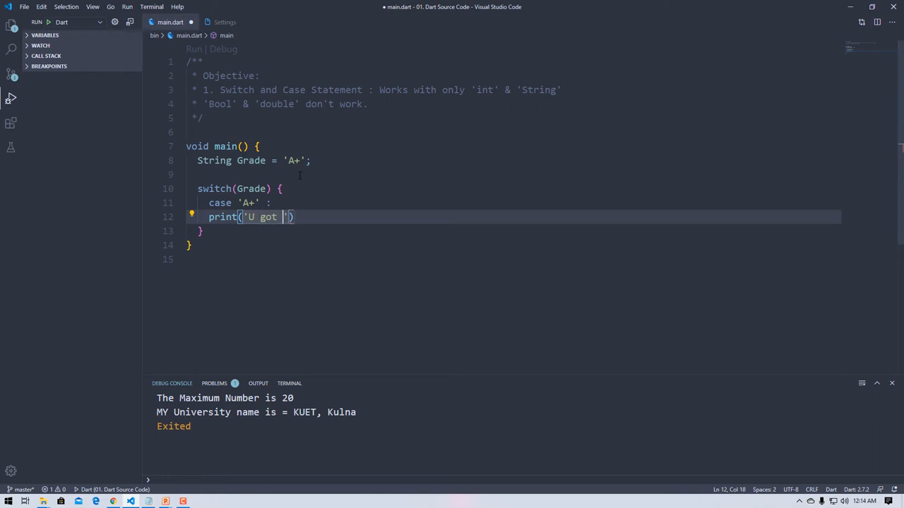
pyautogui.write('80 marks')
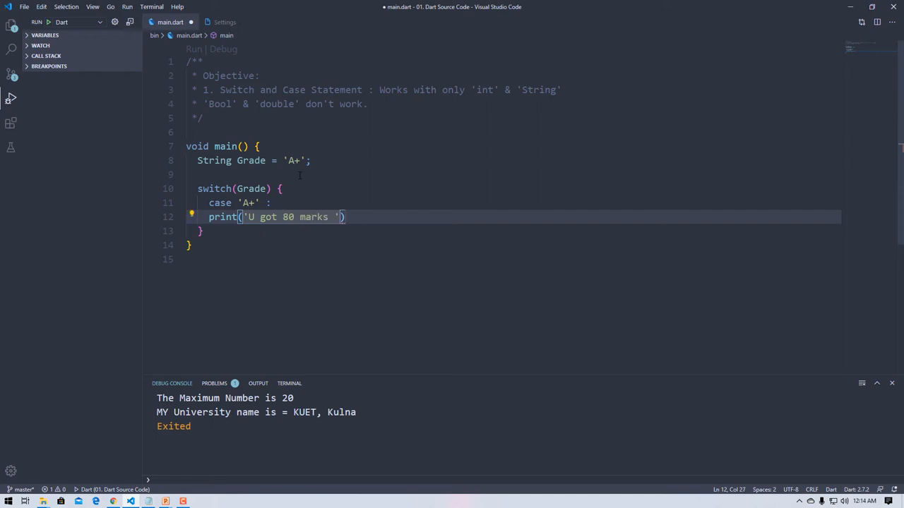
pyautogui.write('above on')
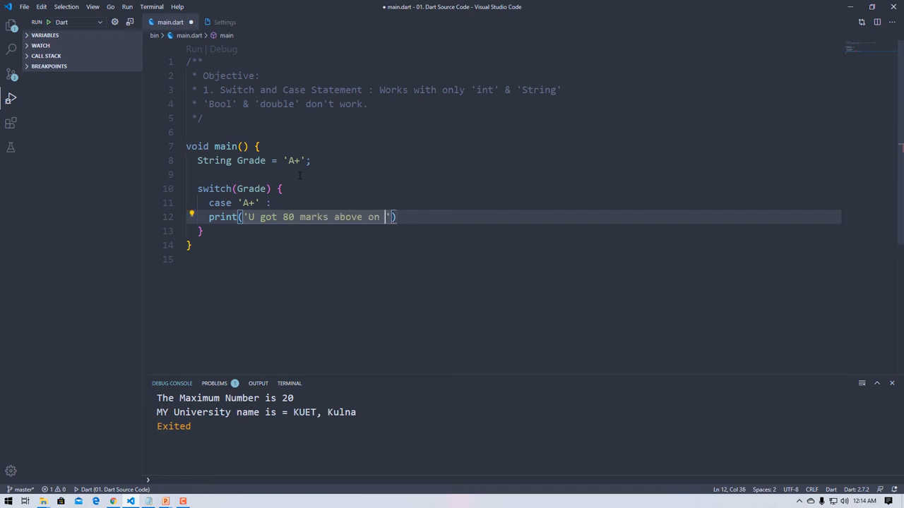
pyautogui.write('ave')
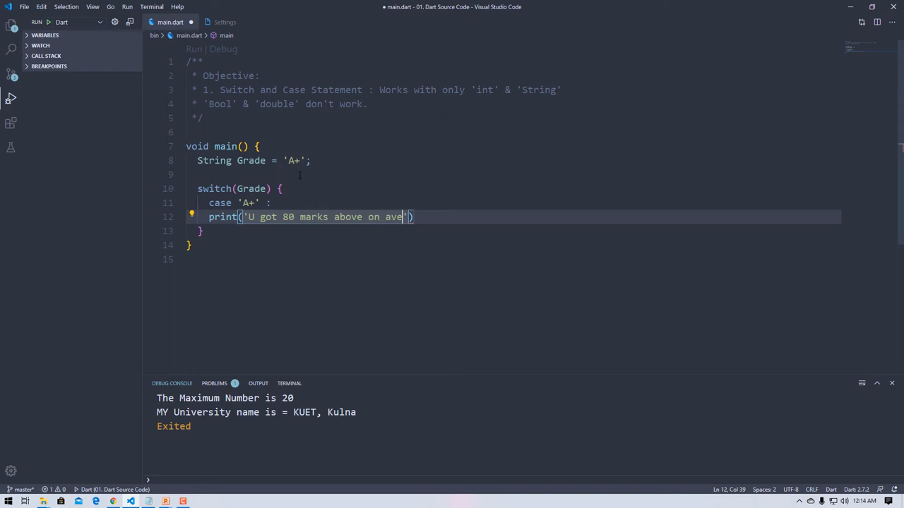
pyautogui.write('rage')
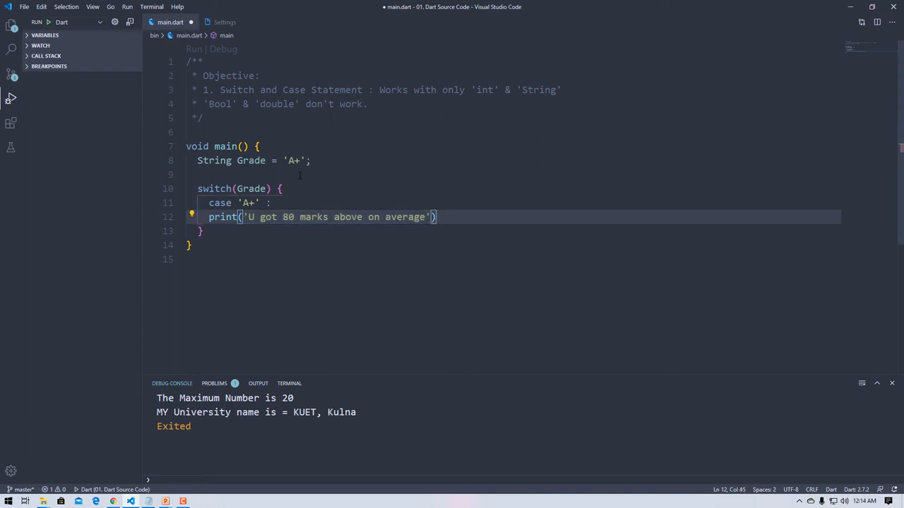
# - End the 'A+' case with break; on the next line
pyautogui.press('Enter')
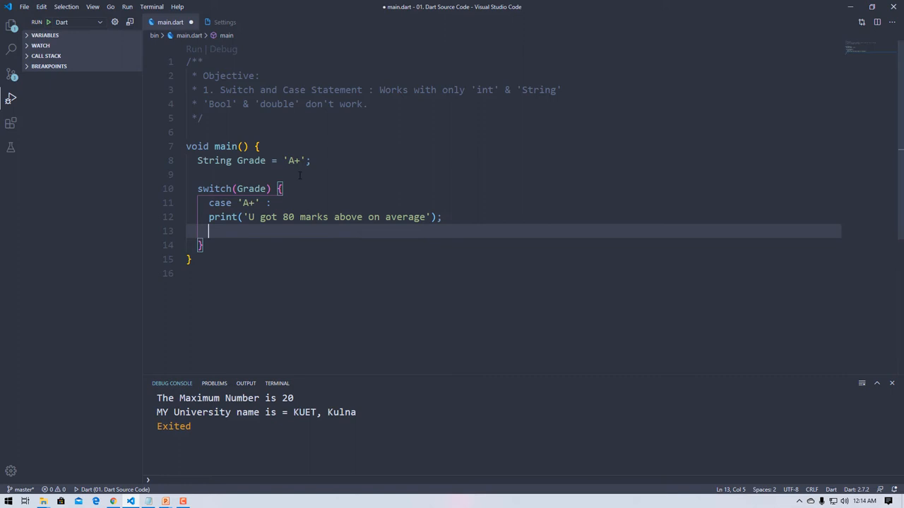
pyautogui.write('break')
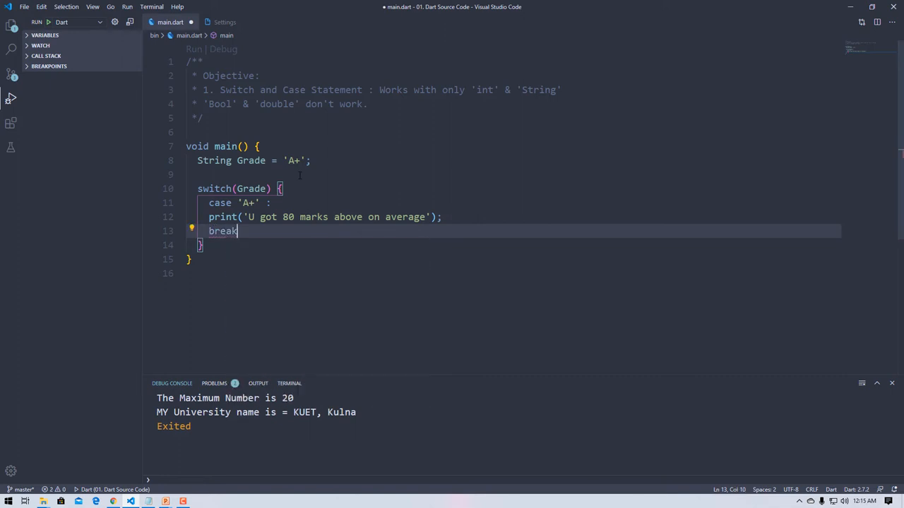
pyautogui.write(';')
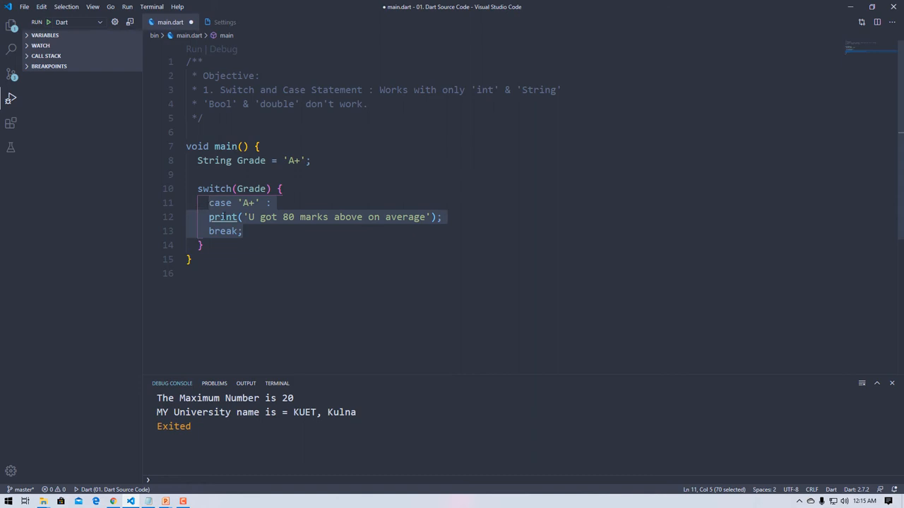
# - Paste copies of the 'A+' case block and relabel them 'A', 'B' and 'C'
pyautogui.press('enter')
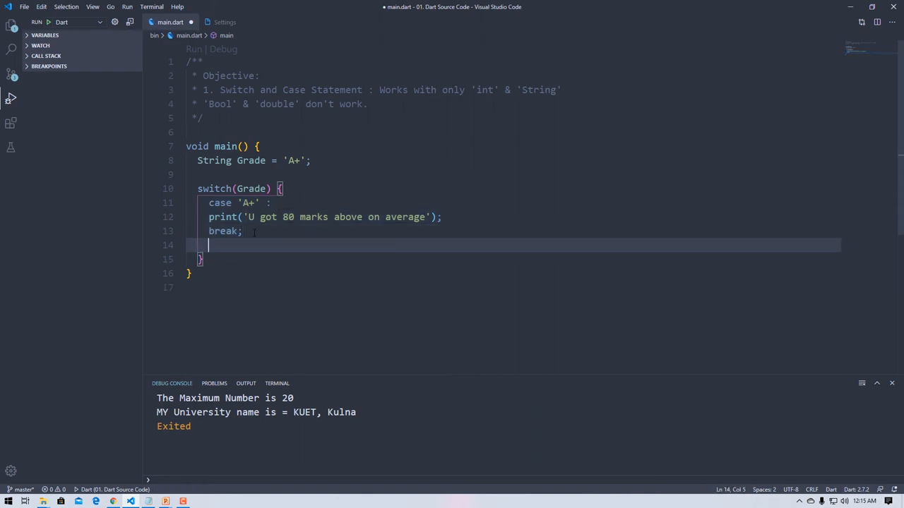
pyautogui.press('Return')
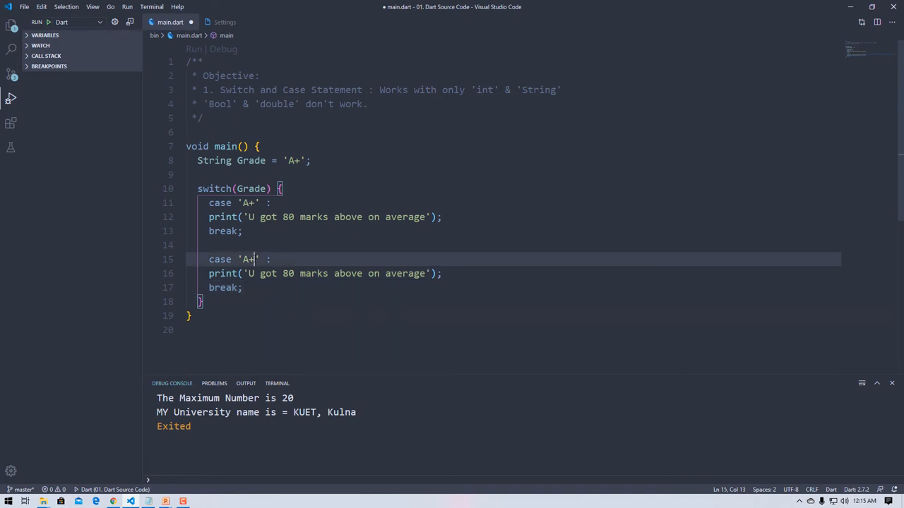
pyautogui.press('Backspace')
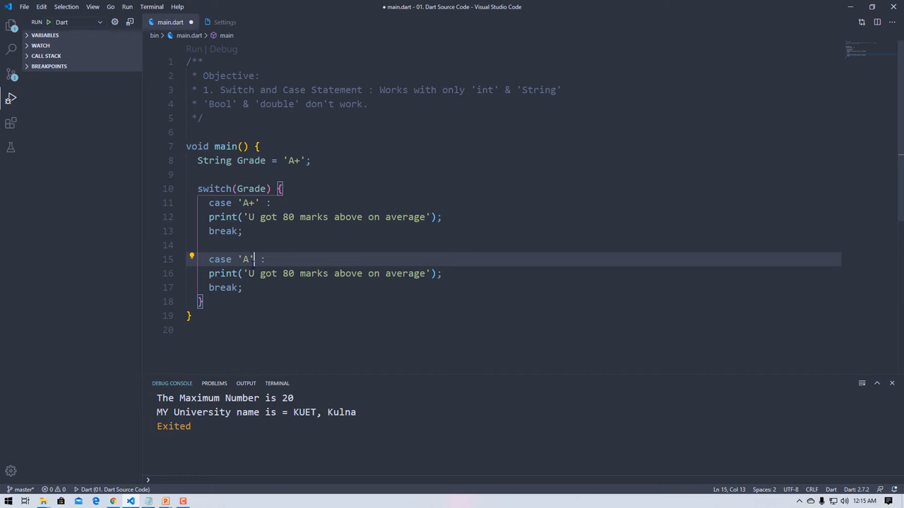
pyautogui.click(242, 232)
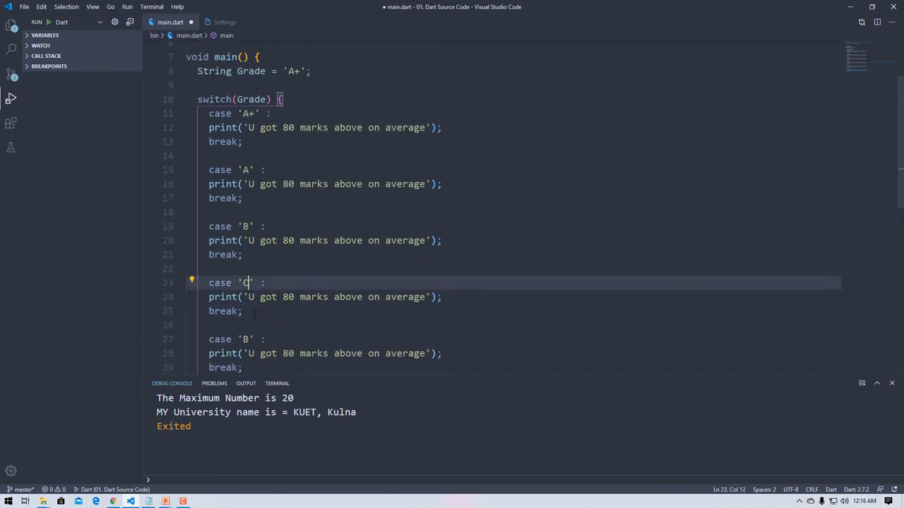
# - Set cases A–D to 70, 60, 50, 40 marks messages and case 'F' to 'U have failed !'
pyautogui.scroll(-3)
pyautogui.write("print('');")
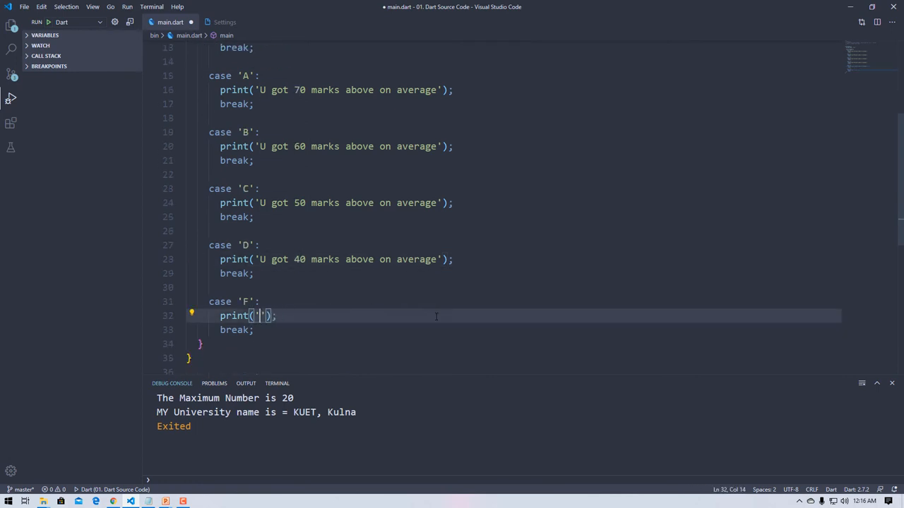
pyautogui.write('U have failed l')
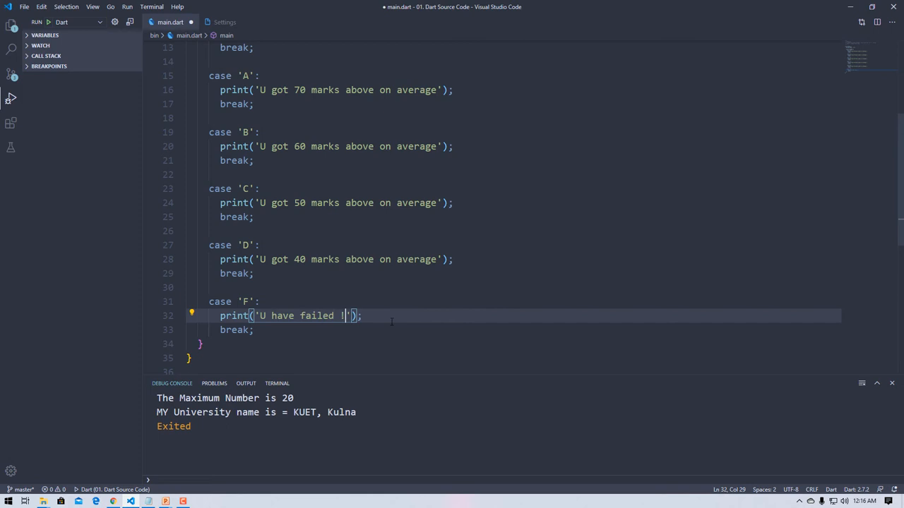
pyautogui.write('!')
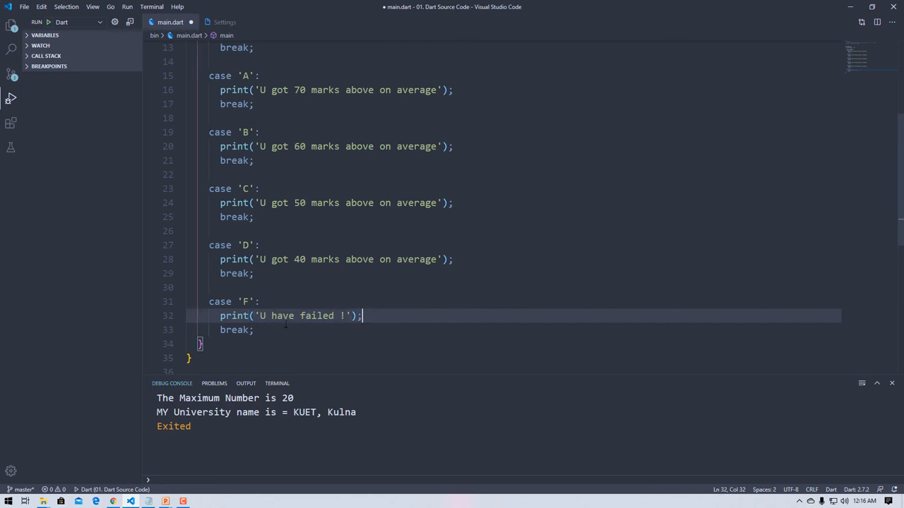
pyautogui.scroll(3)
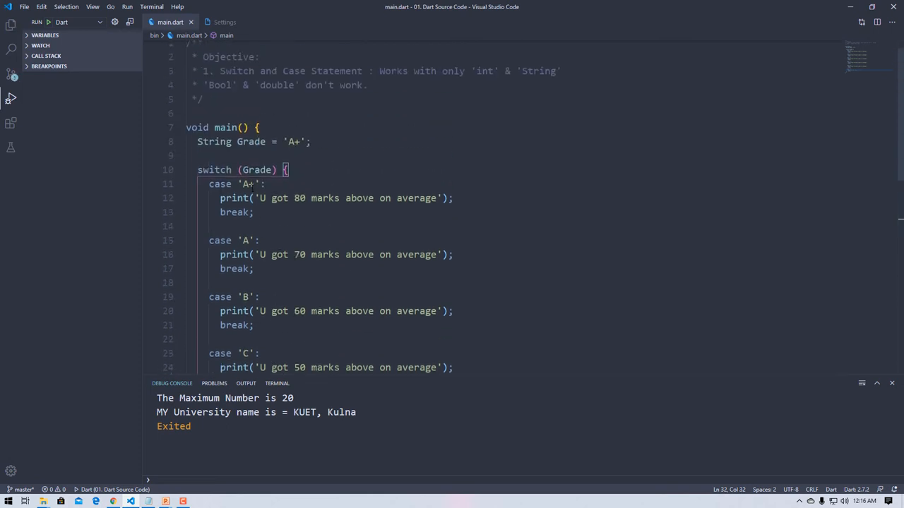
pyautogui.scroll(-3)
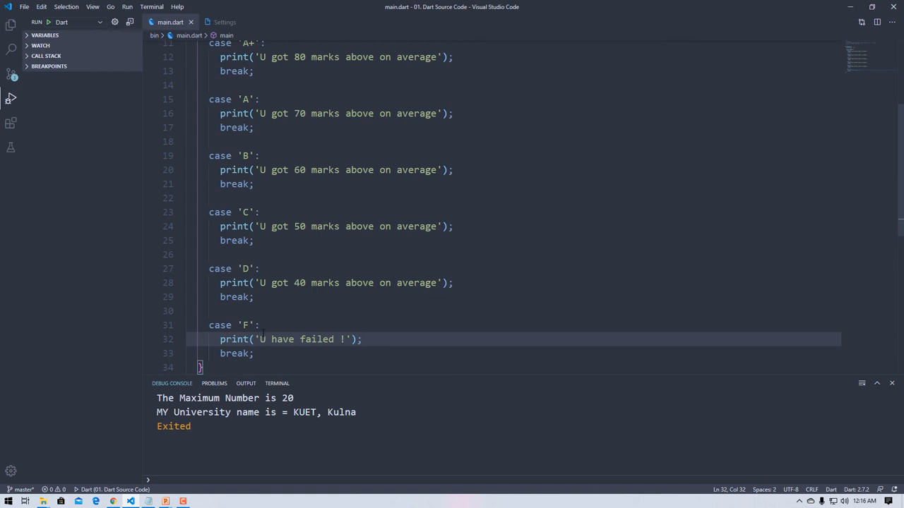
# - Change the Grade value from 'A+' to '6767', matching no case
pyautogui.scroll(3)
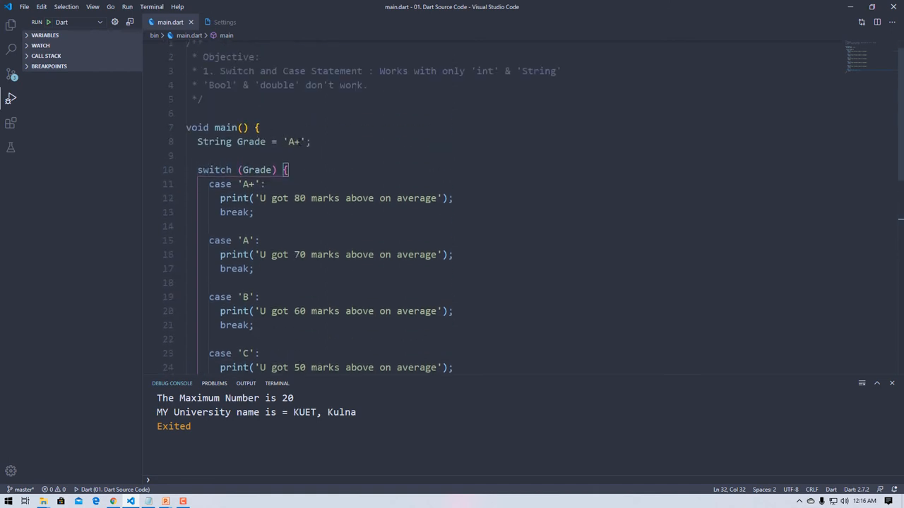
pyautogui.scroll(-3)
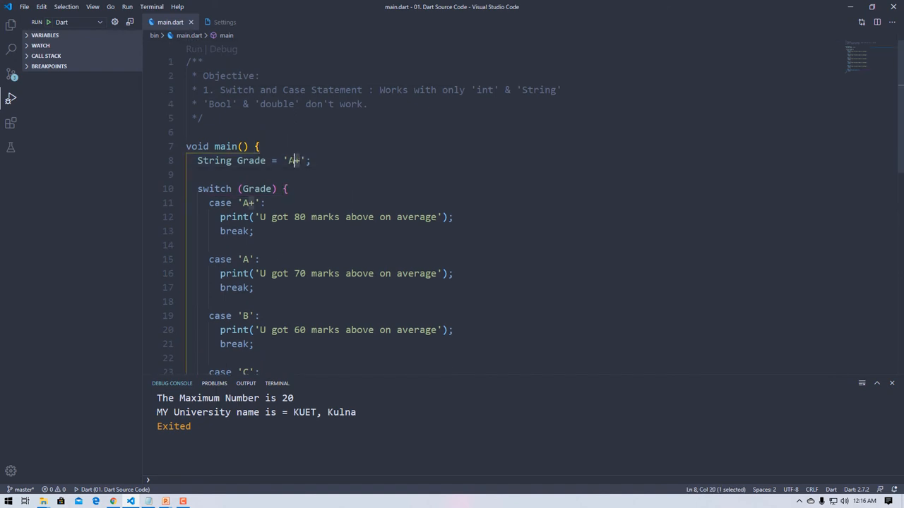
pyautogui.write('6767')
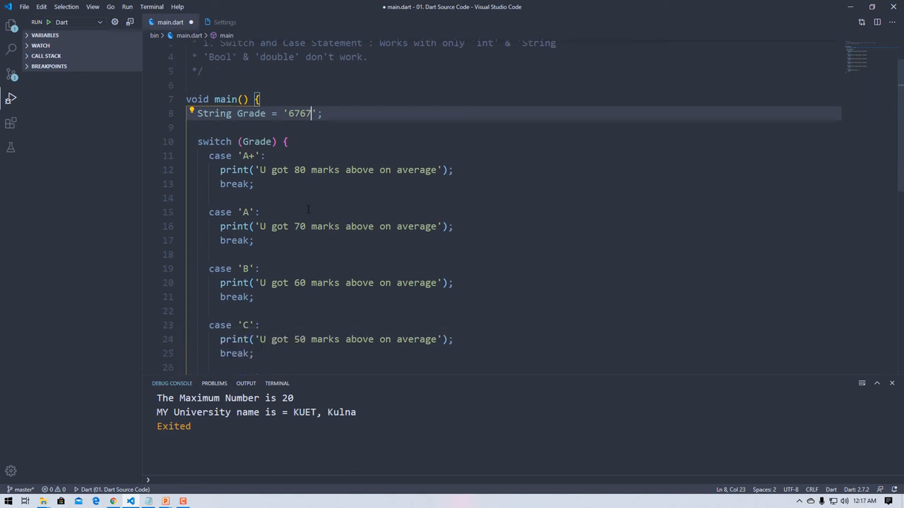
pyautogui.scroll(-3)
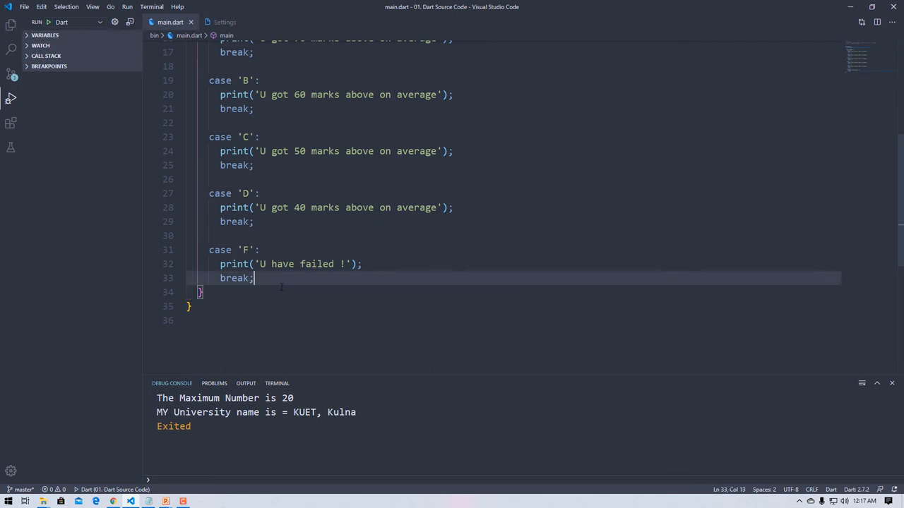
# - Add a default: case with a print( call after case 'F'
pyautogui.write('\\')
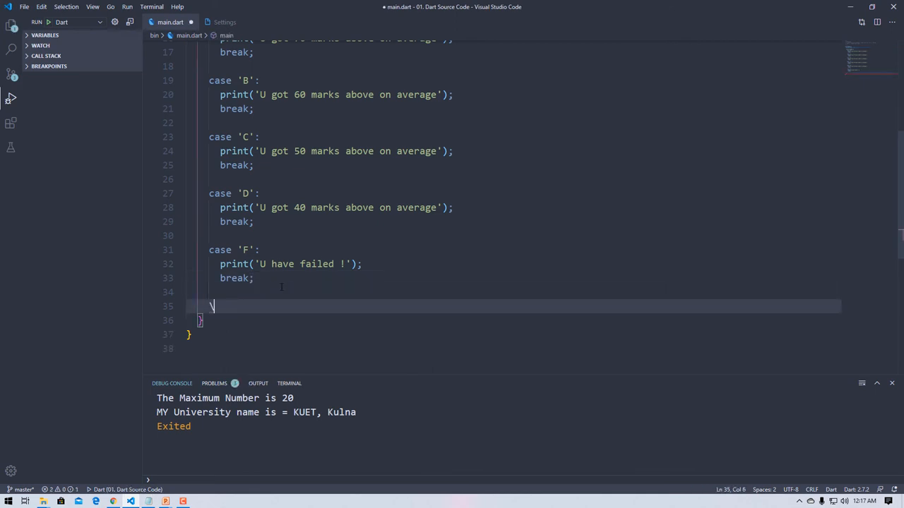
pyautogui.write('default')
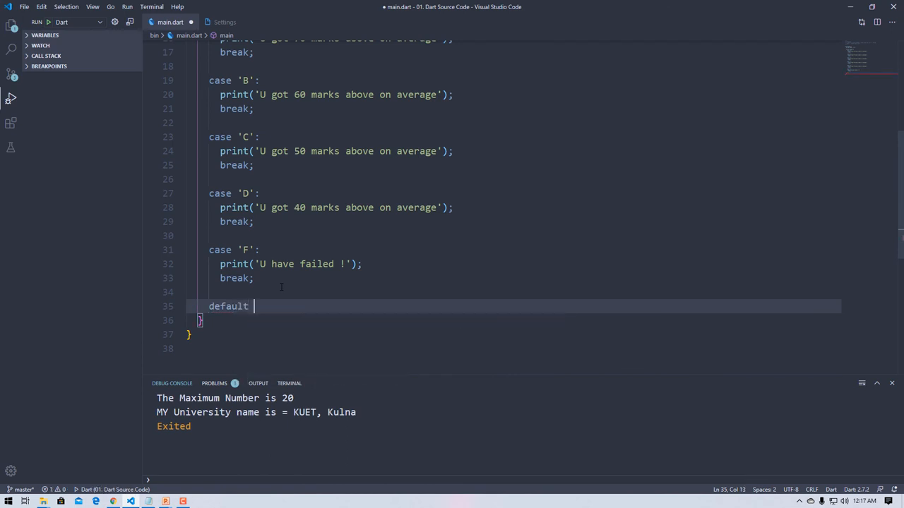
pyautogui.write(':')
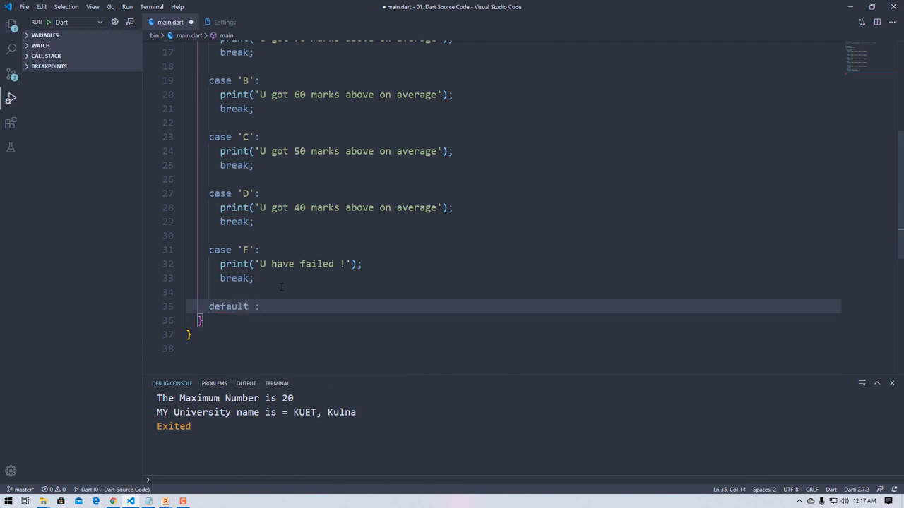
pyautogui.write('print')
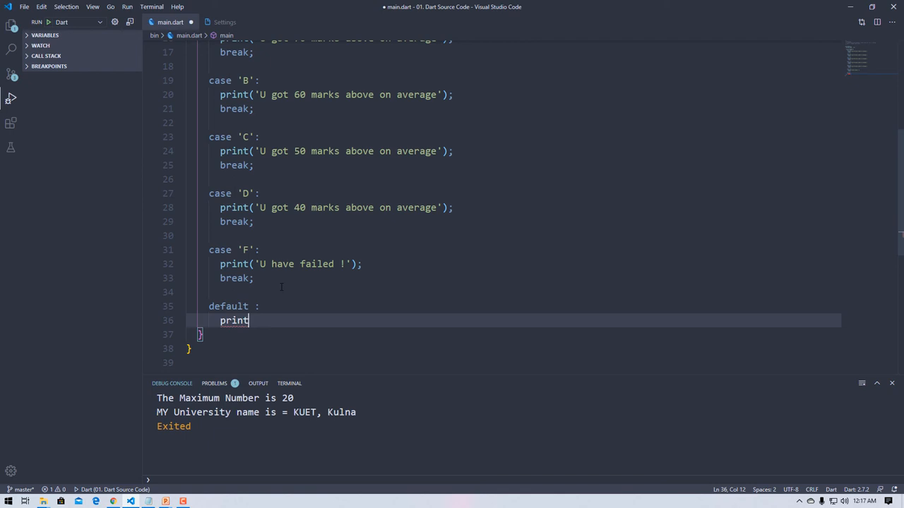
pyautogui.write('(')
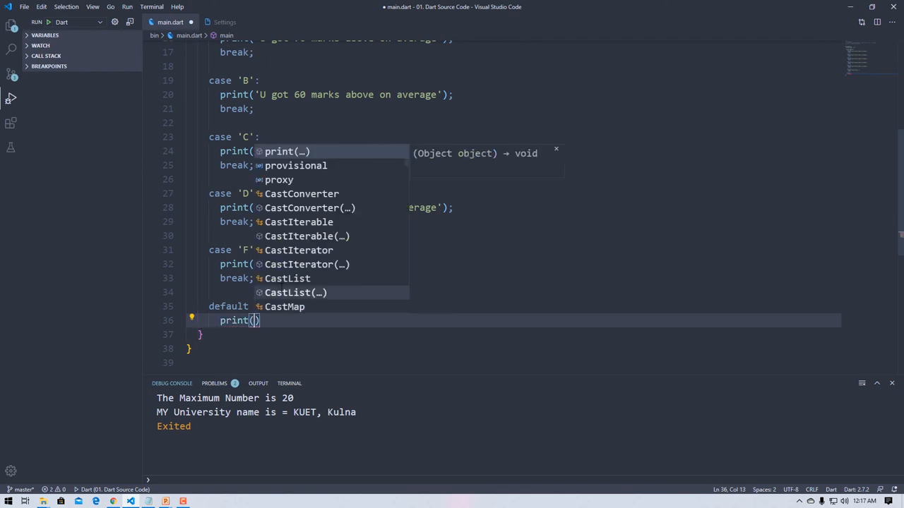
# - Make the default print 'Invalid Input! Plz try Again !' and run main.dart
pyautogui.write("Inv'")
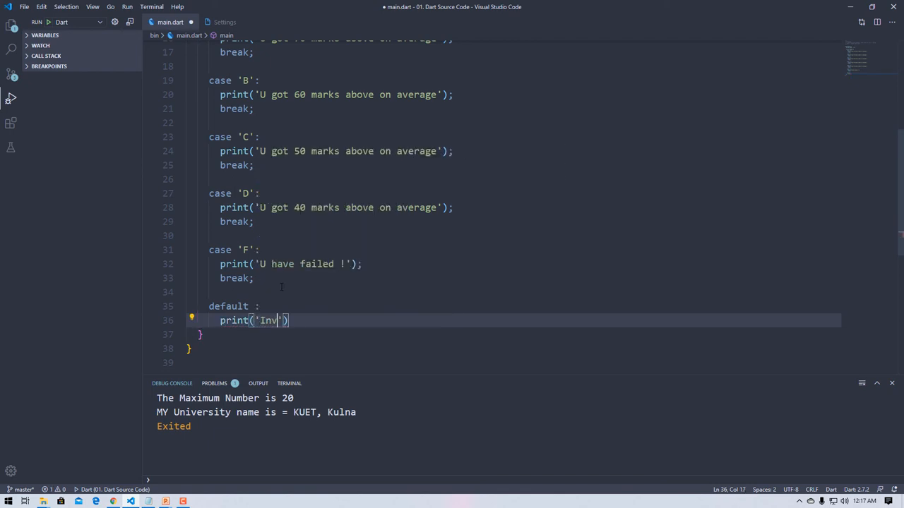
pyautogui.write('alid In')
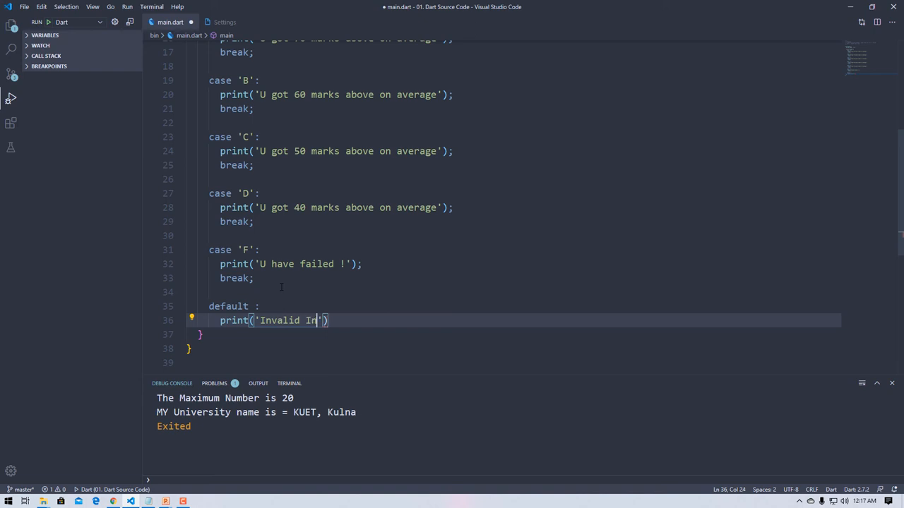
pyautogui.write('put')
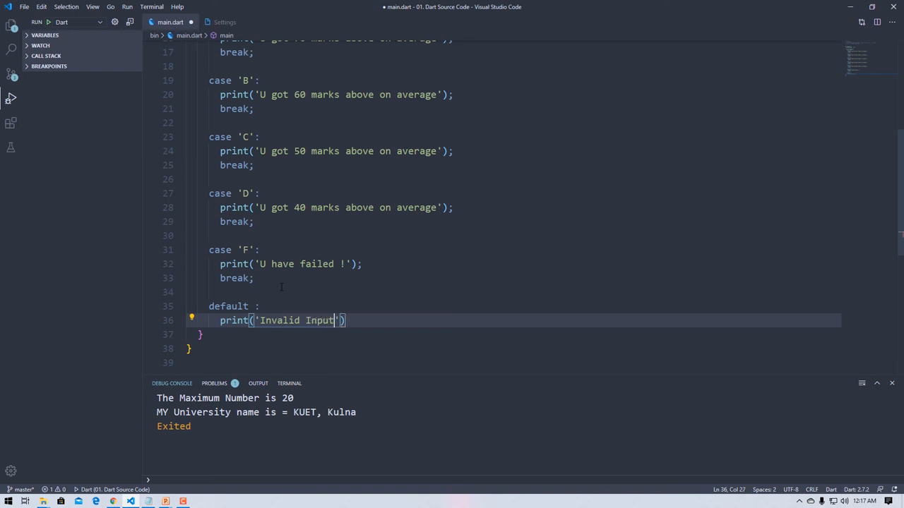
pyautogui.write('!')
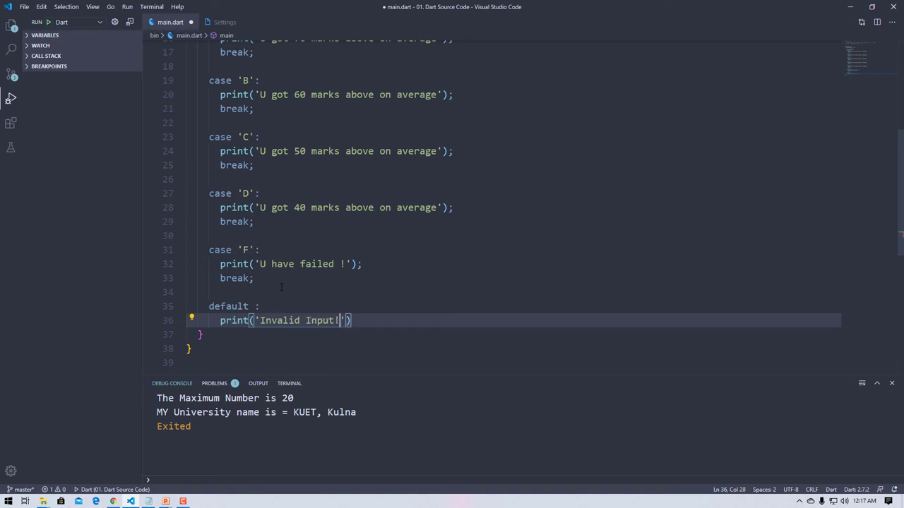
pyautogui.write('Pl')
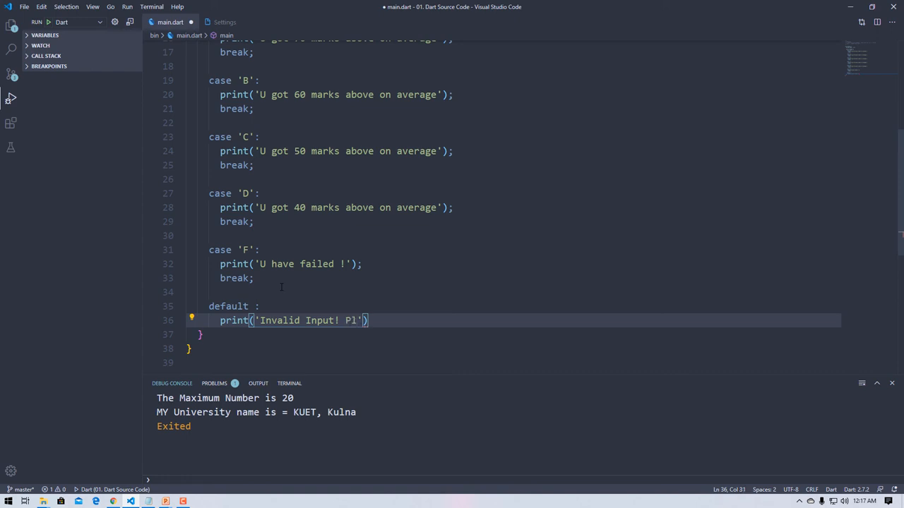
pyautogui.write('z try G')
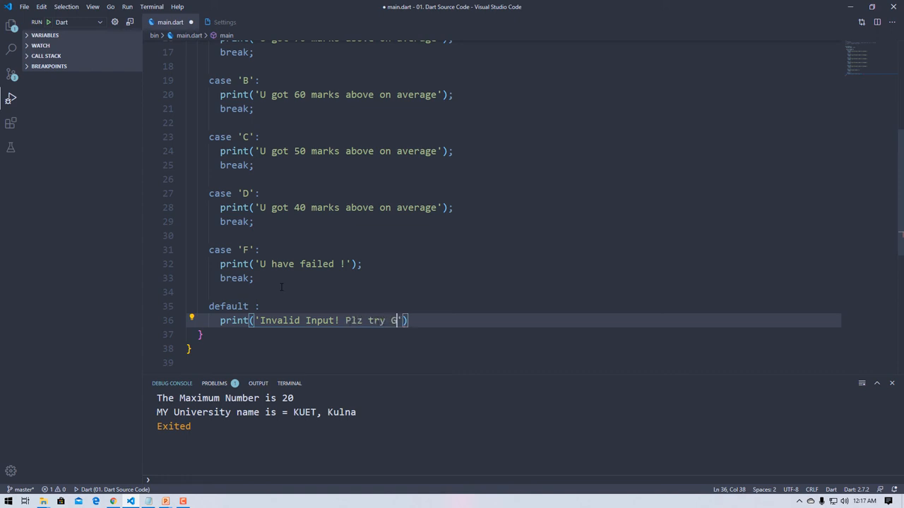
pyautogui.write('gain !')
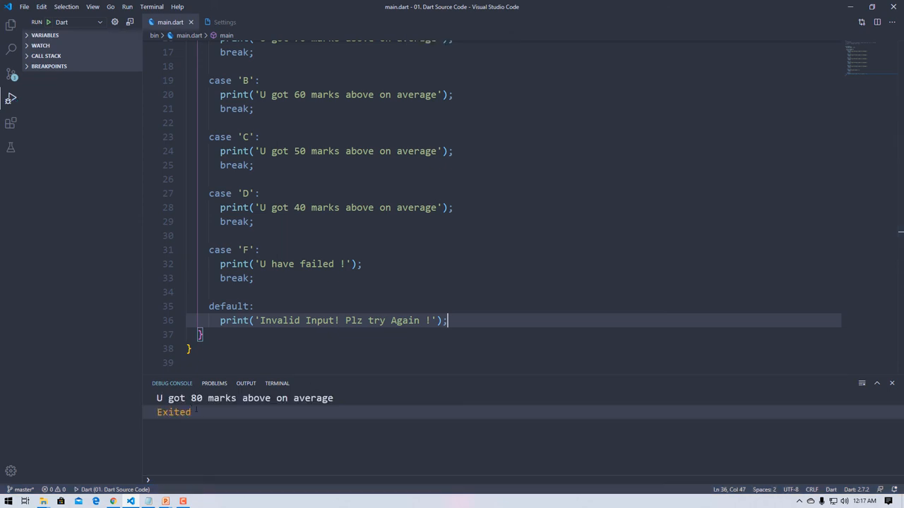
pyautogui.moveTo(365, 274)
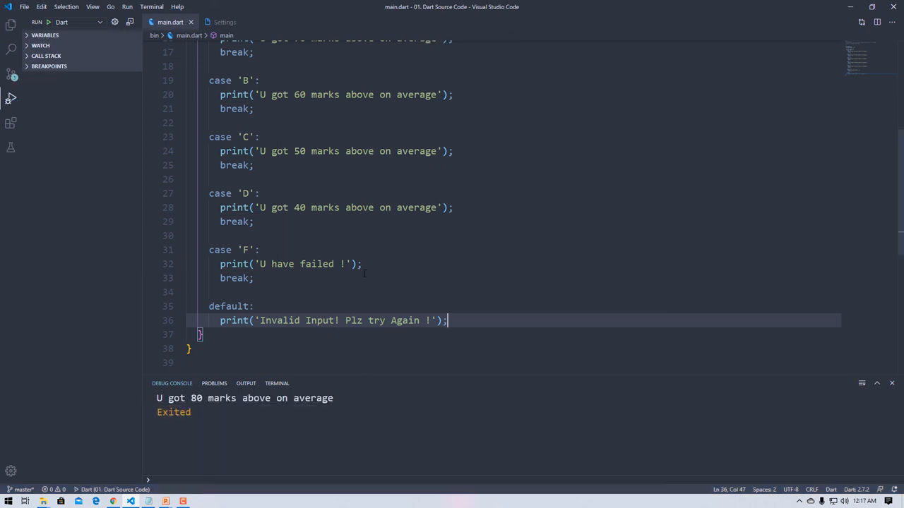
# - Set Grade to 'A' and run, getting the 70-marks message
pyautogui.scroll(3)
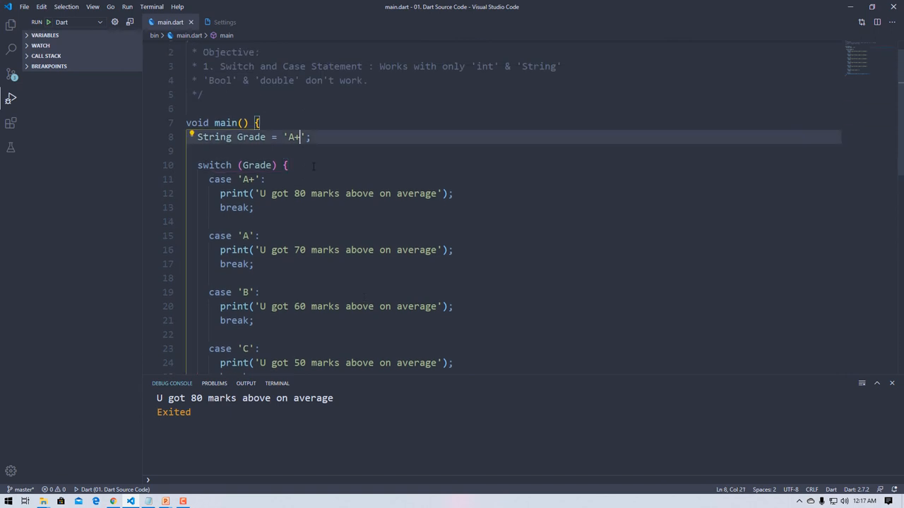
pyautogui.press('Backspace')
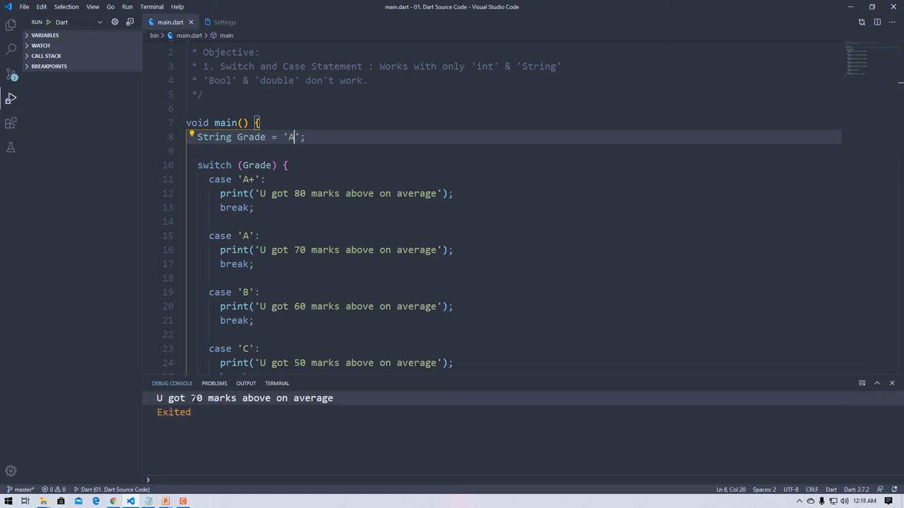
pyautogui.scroll(-3)
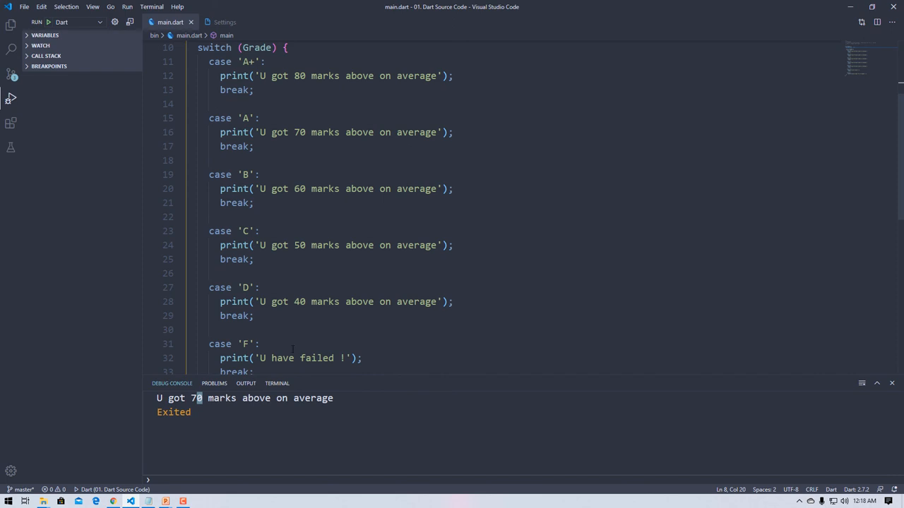
# - Replace the Grade value with lowercase 'f' and run, getting the invalid-input message
pyautogui.scroll(3)
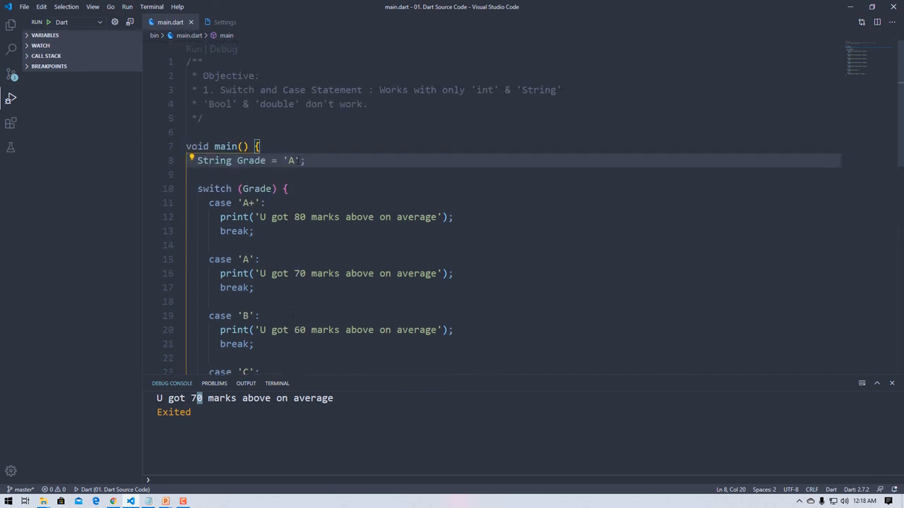
pyautogui.doubleClick(291, 161)
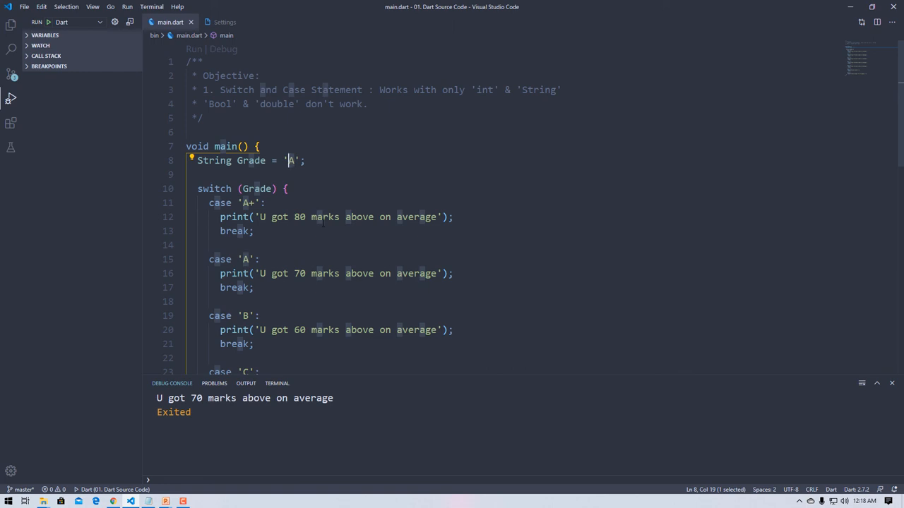
pyautogui.write('f')
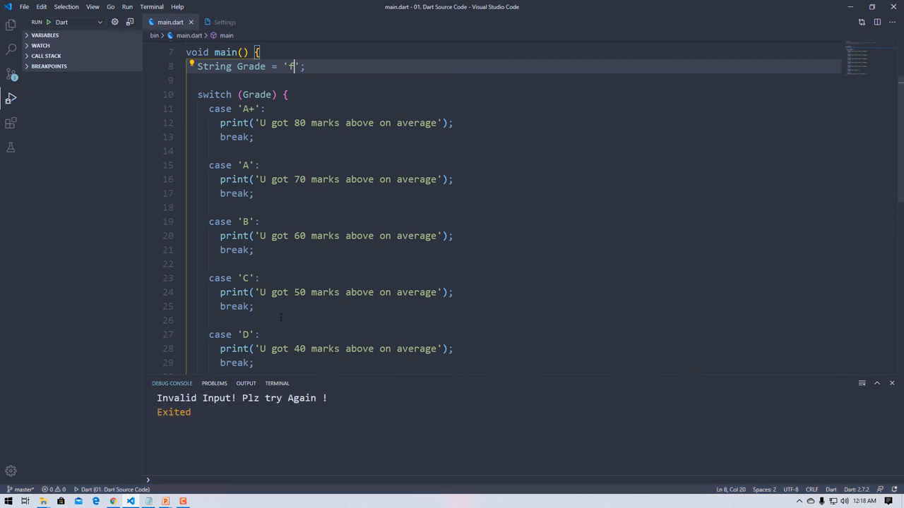
# - Set Grade to 'F' and run, printing 'U have failed !'
pyautogui.scroll(-3)
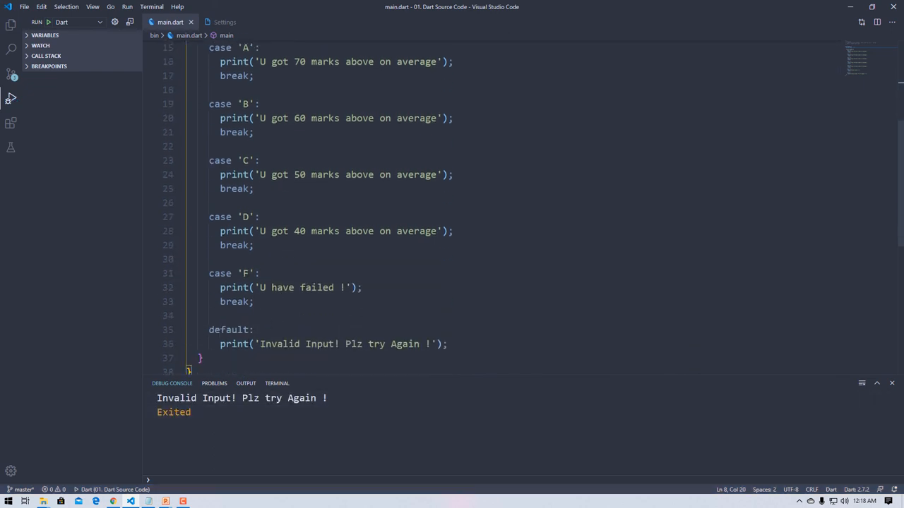
pyautogui.moveTo(226, 445)
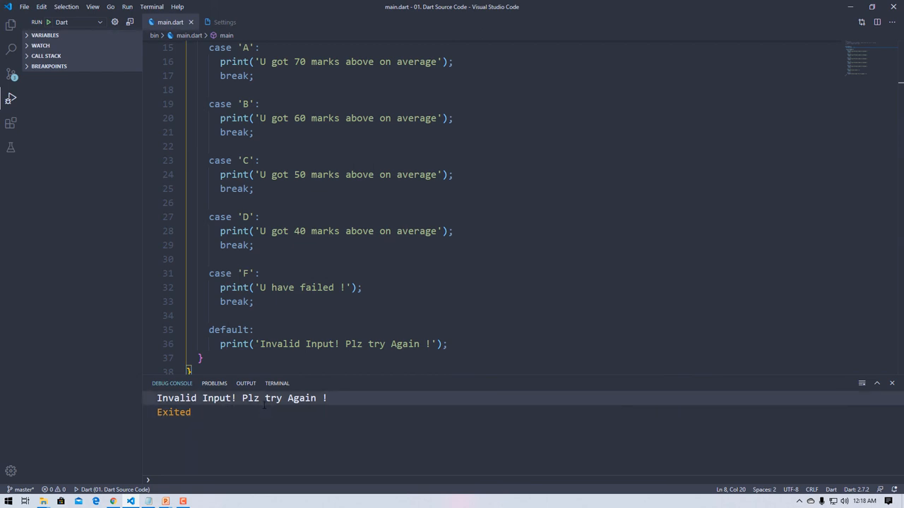
pyautogui.scroll(3)
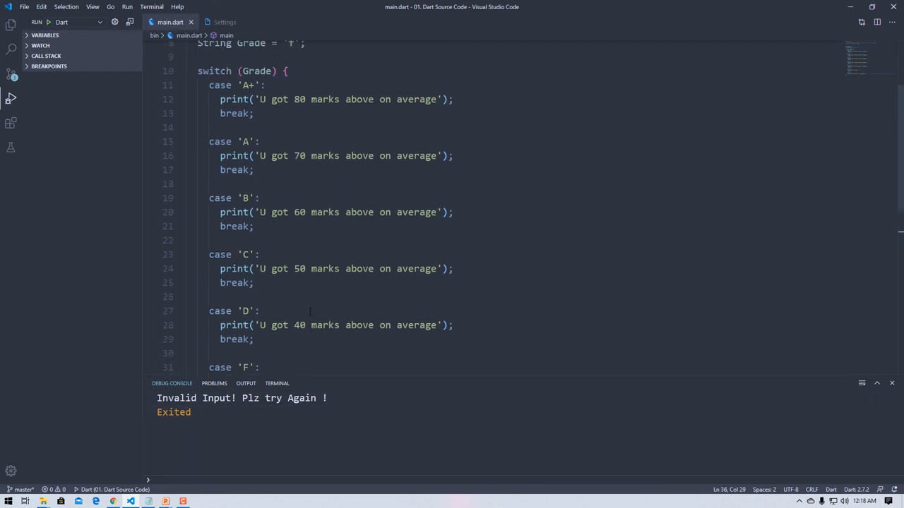
pyautogui.scroll(-3)
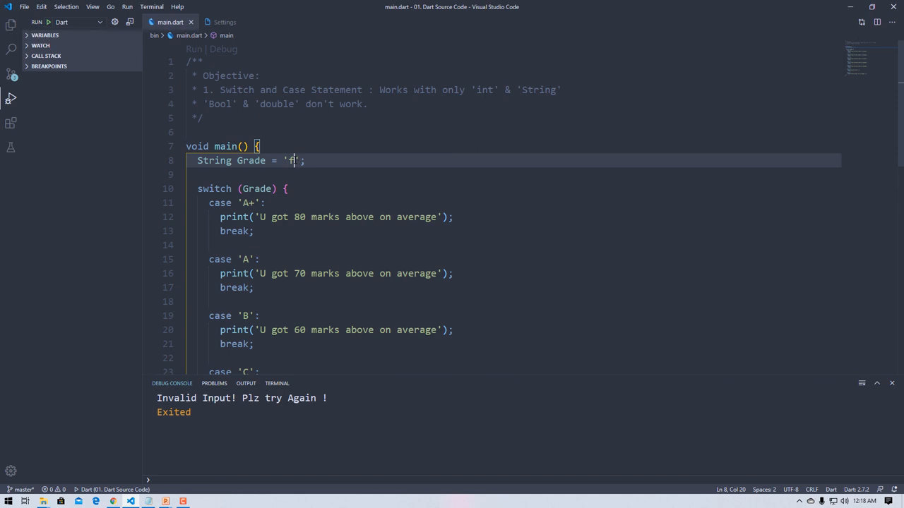
pyautogui.write('F')
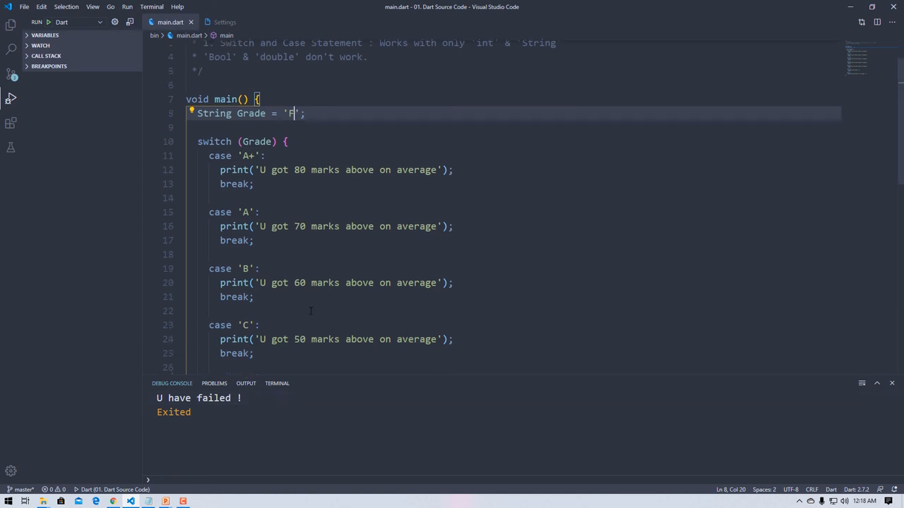
# - Replace the Grade value with '4656'
pyautogui.scroll(-3)
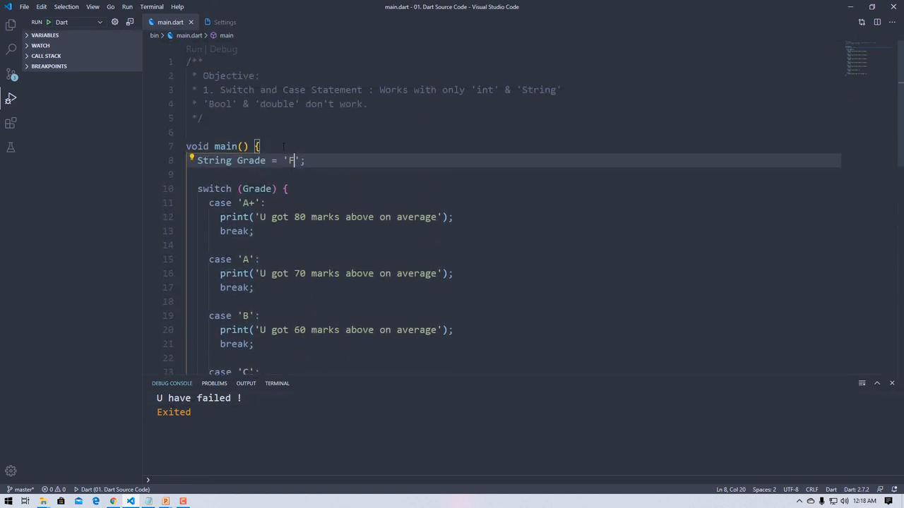
pyautogui.write('4656')
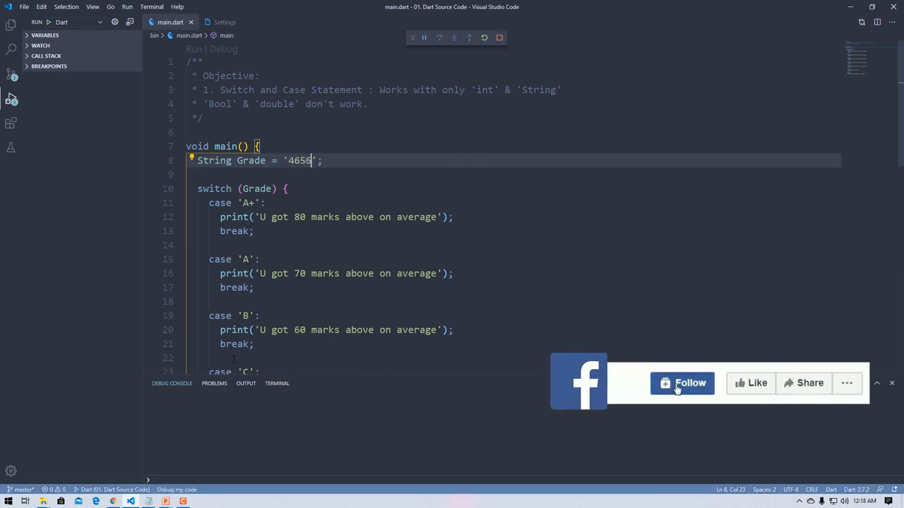
# - Run with Grade '4656' and see 'Invalid Input! Plz try Again !' in the Debug Console
pyautogui.click(682, 383)
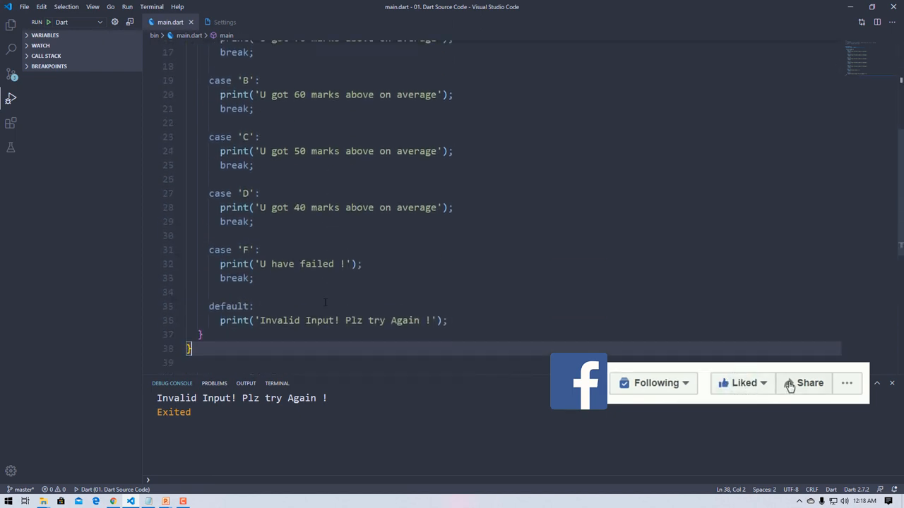
pyautogui.scroll(3)
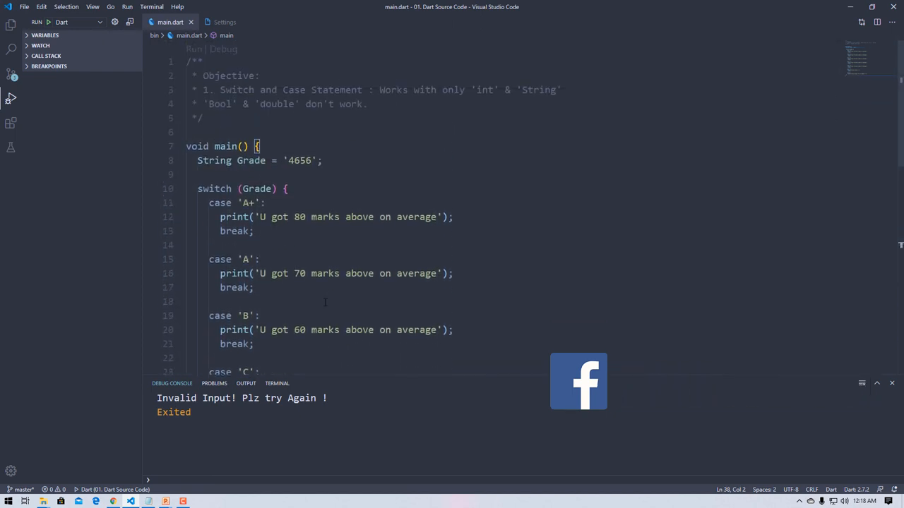